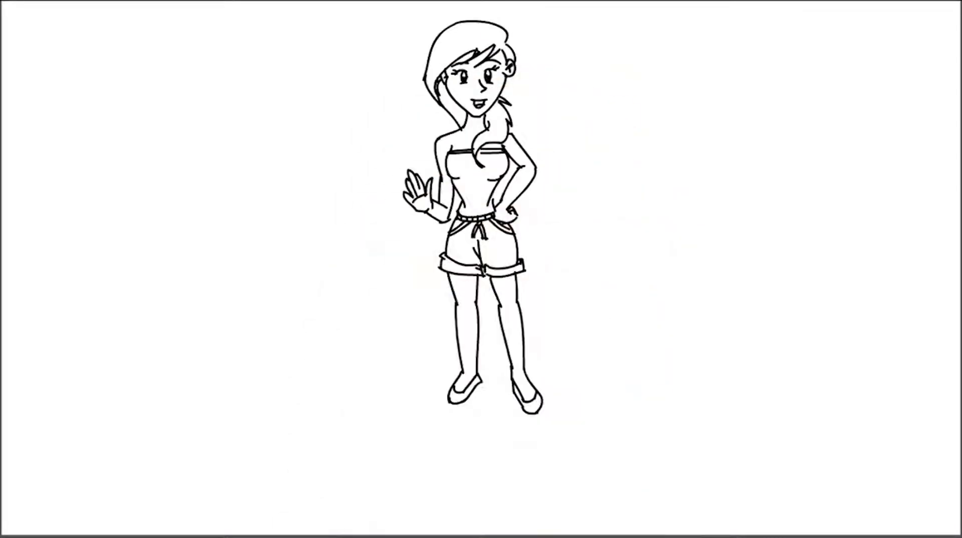
type("WE")
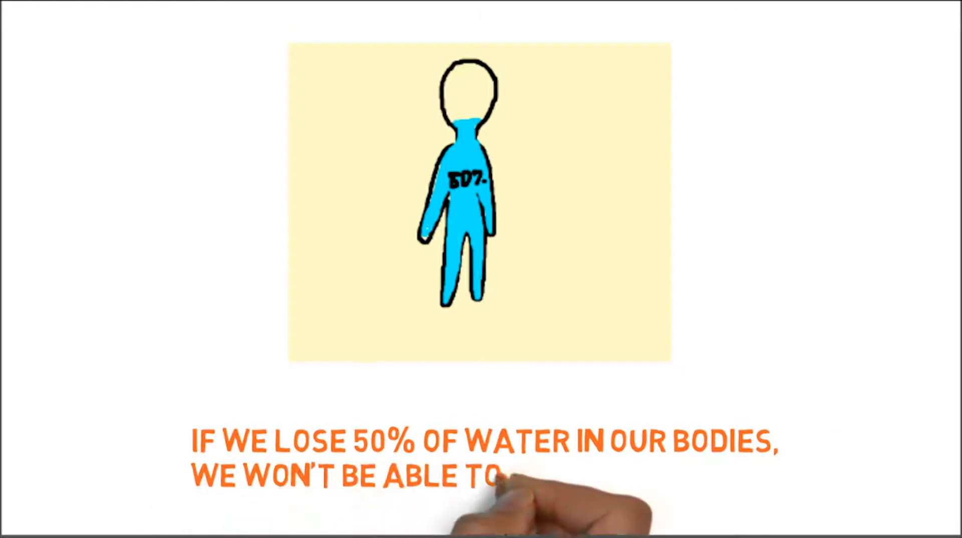
type("SUSTAIN ANYMORE")
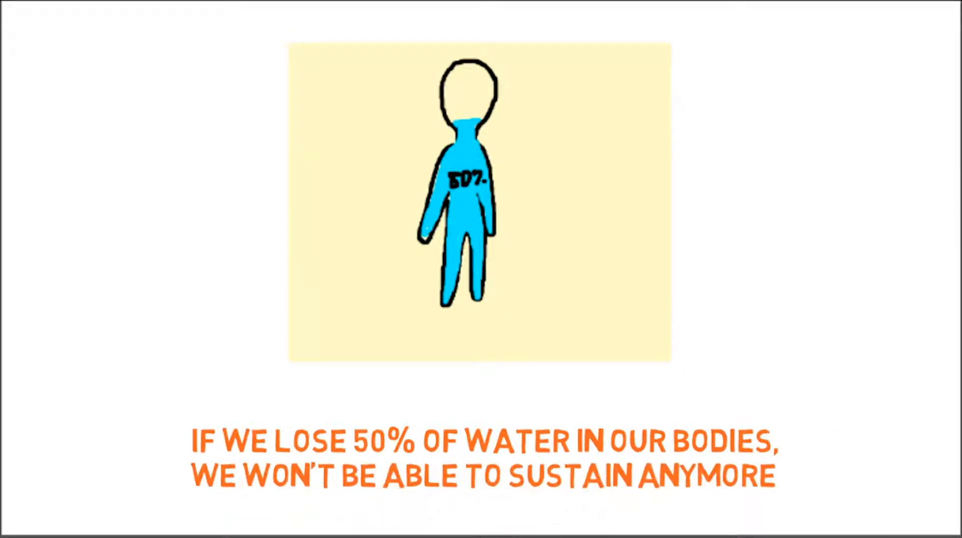